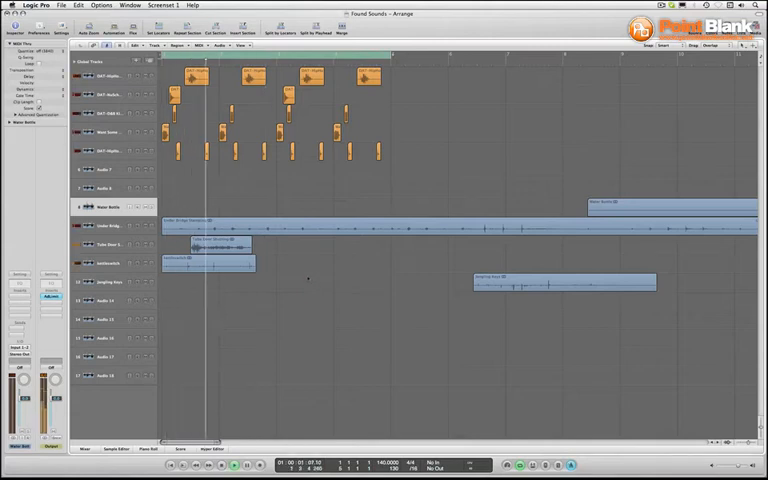
{"action": "left_click", "coordinate": [216, 244]}
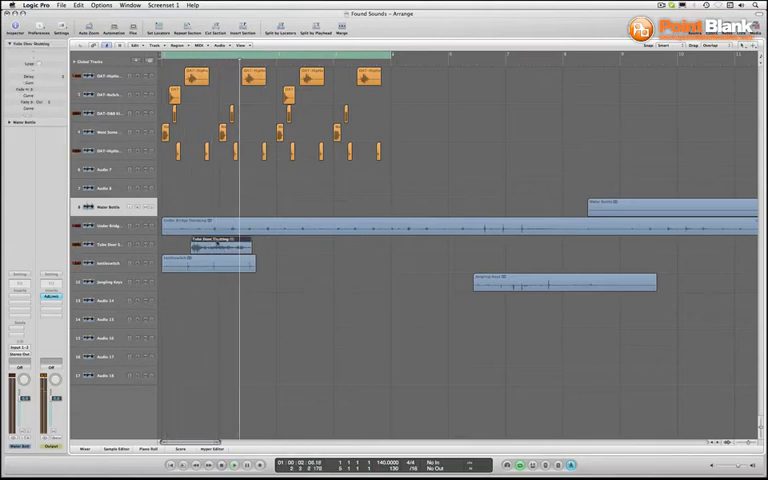